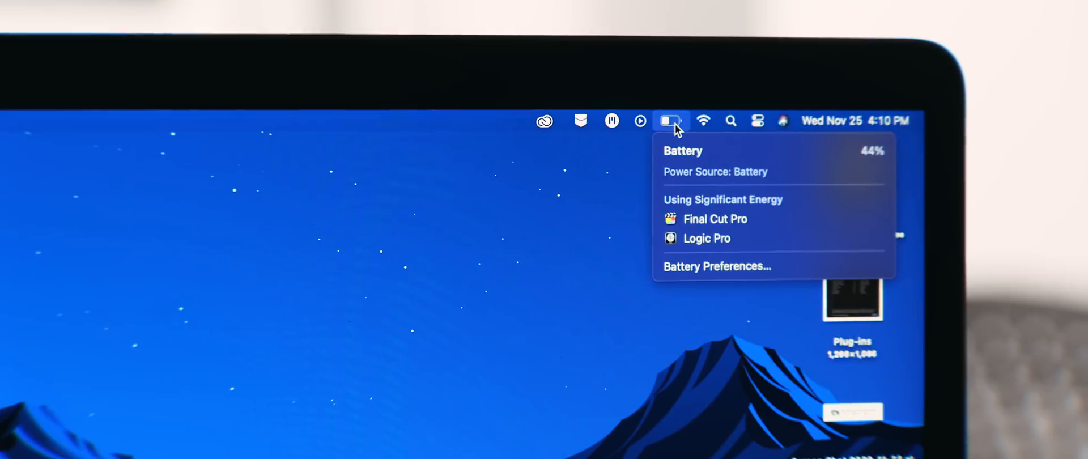
{"action": "mouse_move", "coordinate": [664, 267]}
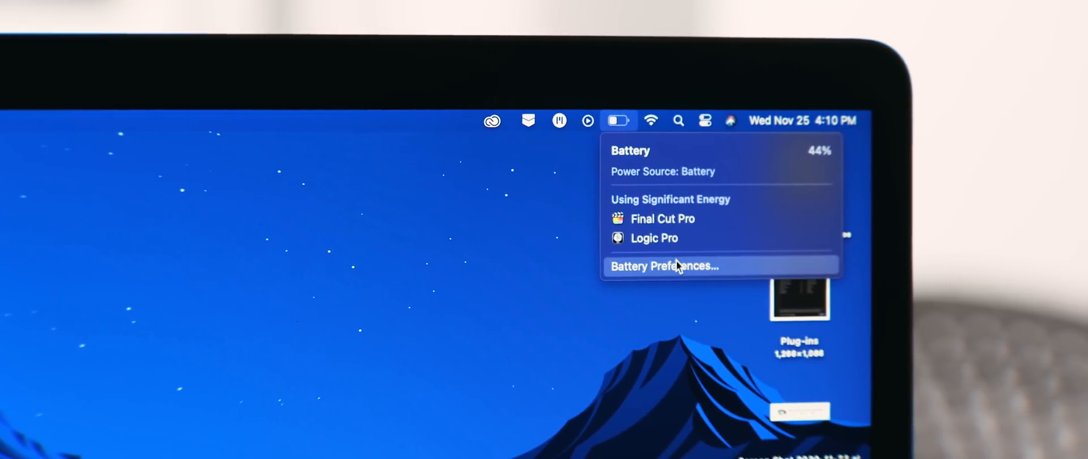
Step: Check the menu-bar battery status: 44% charge with Final Cut Pro and Logic Pro using significant energy
{"action": "left_click", "coordinate": [663, 266]}
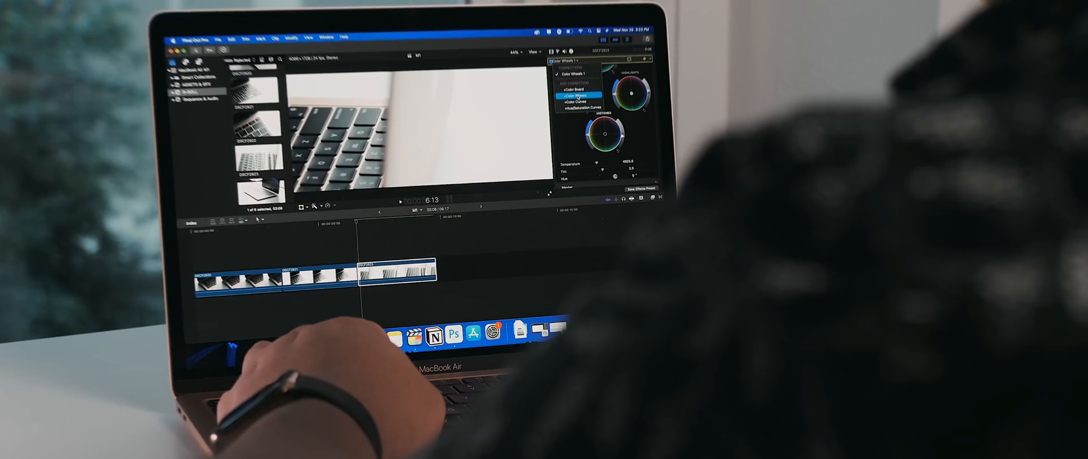
{"action": "left_click", "coordinate": [581, 103]}
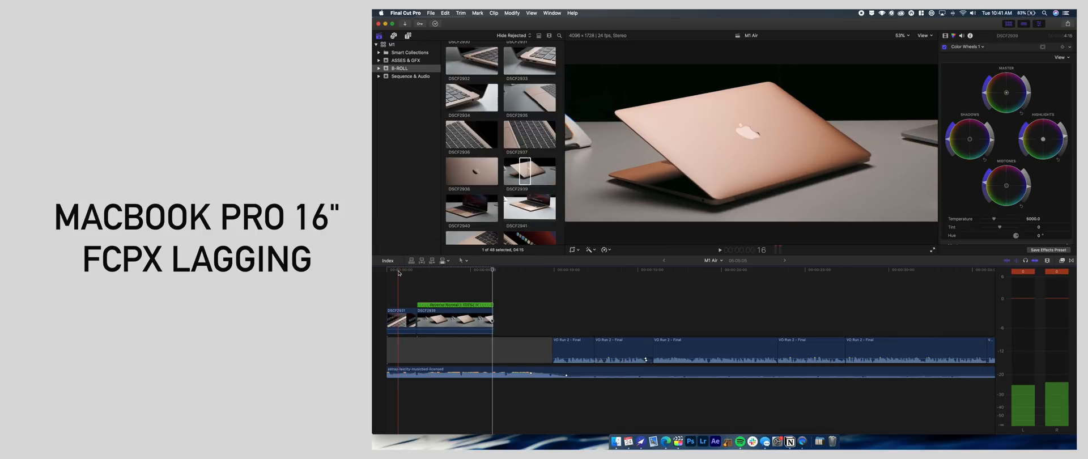
Step: Select the first clip at the start of the M1 Air timeline, moving the playhead there
{"action": "left_click", "coordinate": [401, 318]}
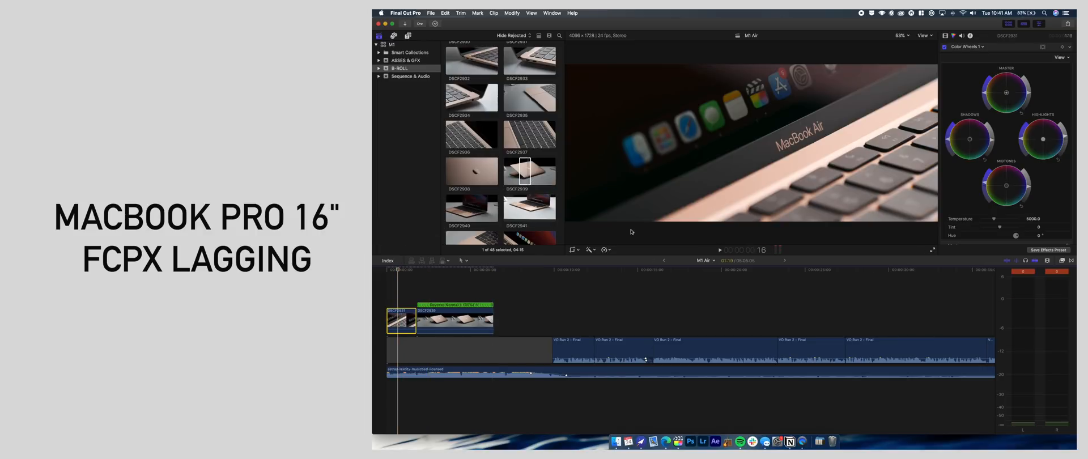